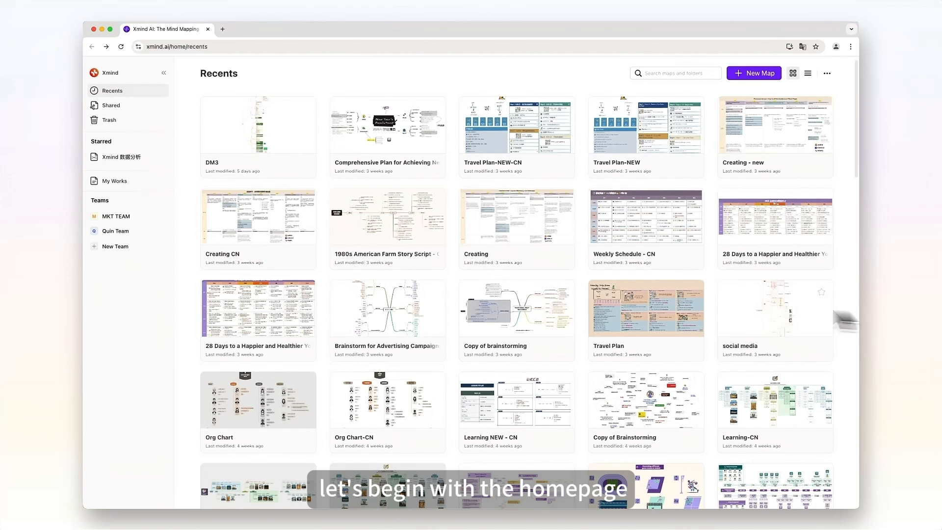
Scroll through the My Works list of personal maps.
scroll(down, 3)
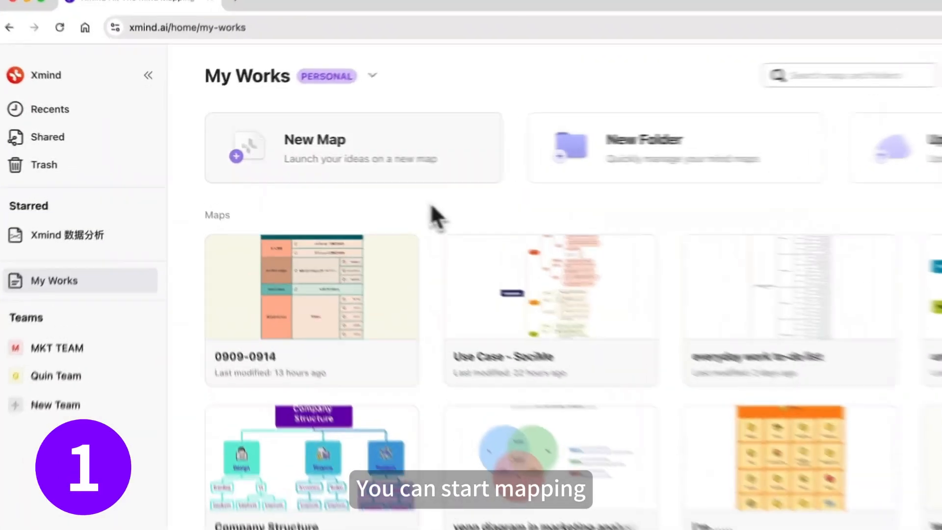
Browse the new-map templates and start a Blank Map with a central topic.
click(353, 147)
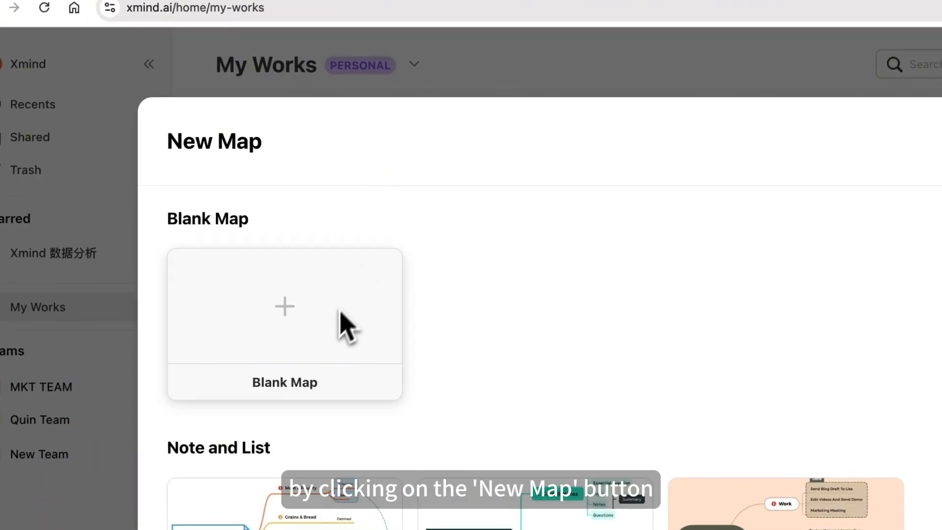
click(284, 306)
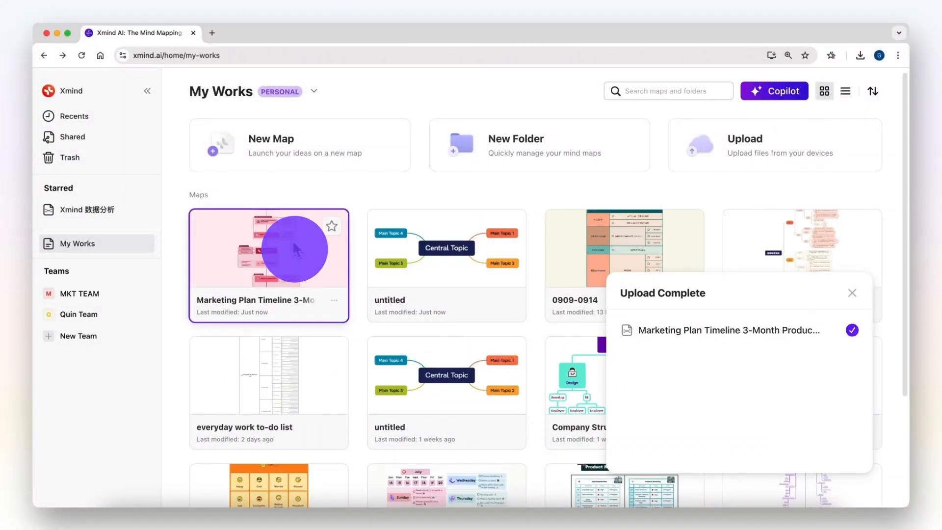
double_click(269, 248)
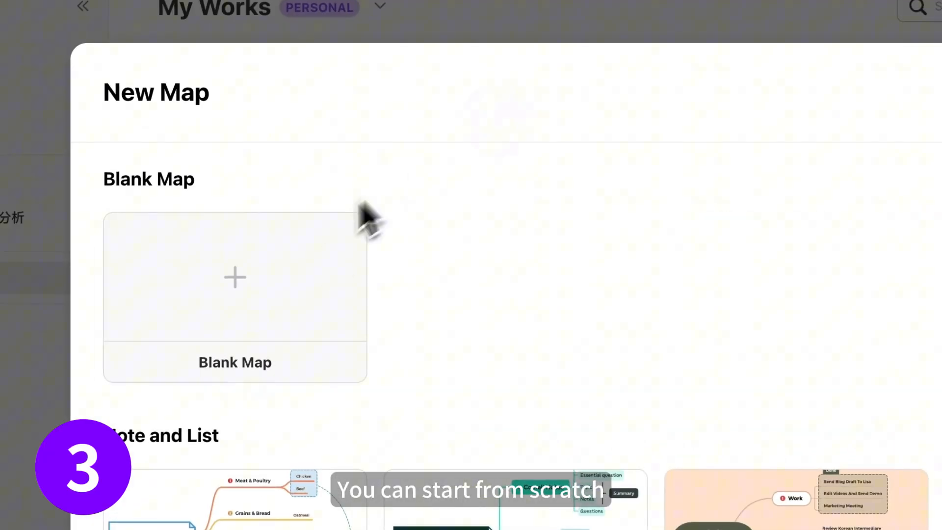
scroll(down, 3)
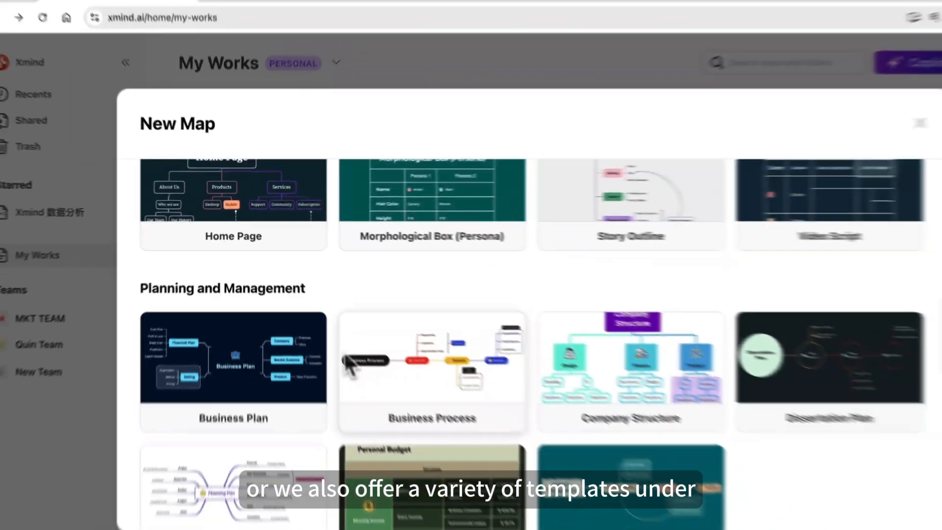
click(431, 371)
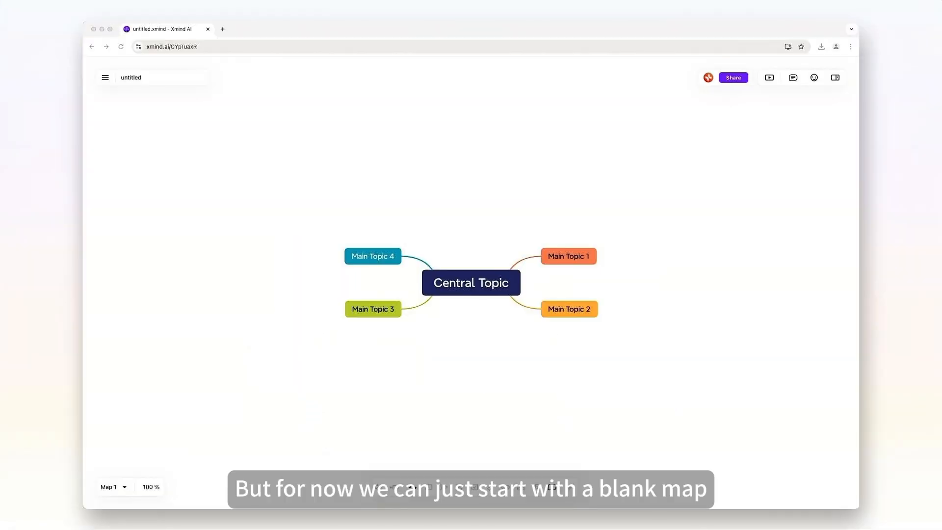
Rename the central topic to Marketing Campaign and let AI generate branch ideas.
click(471, 283)
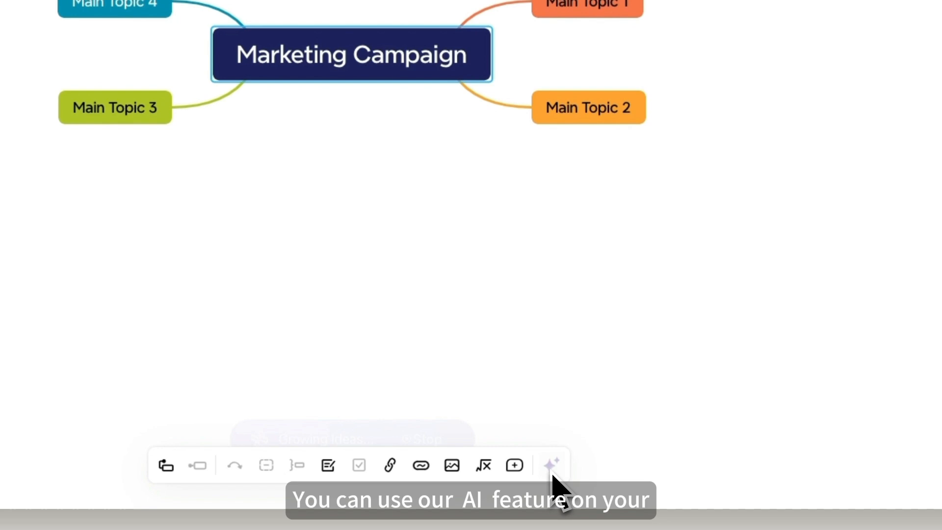
click(549, 464)
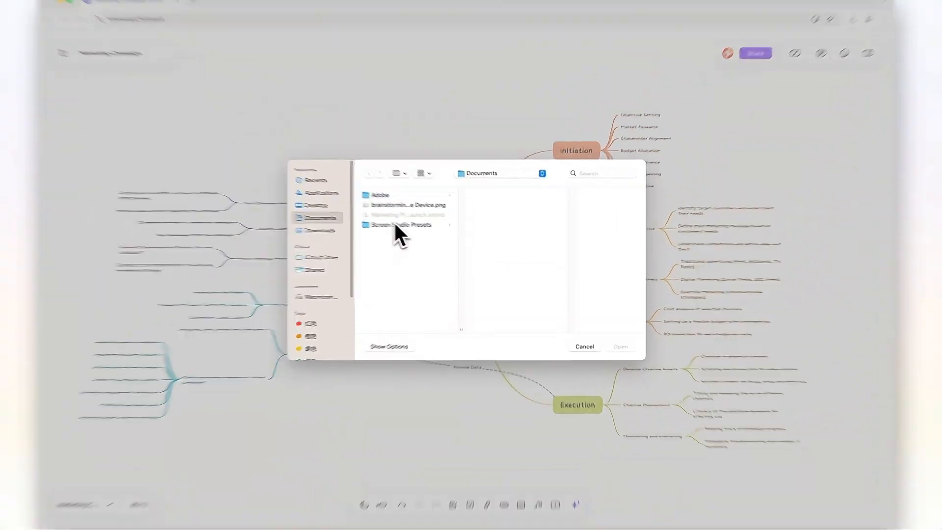
Insert an image into the central topic and add the 'Place, People, Pro' note under Market Research.
click(583, 347)
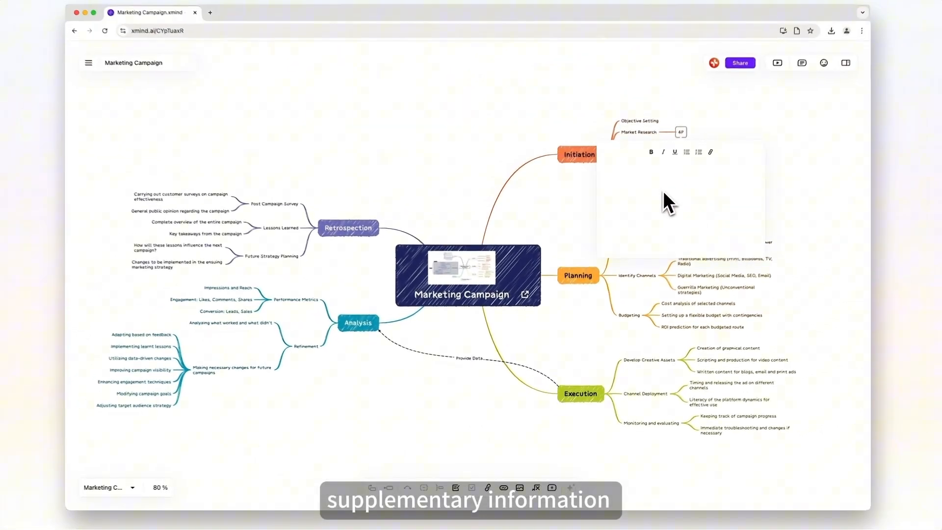
text(Place, People, Pro)
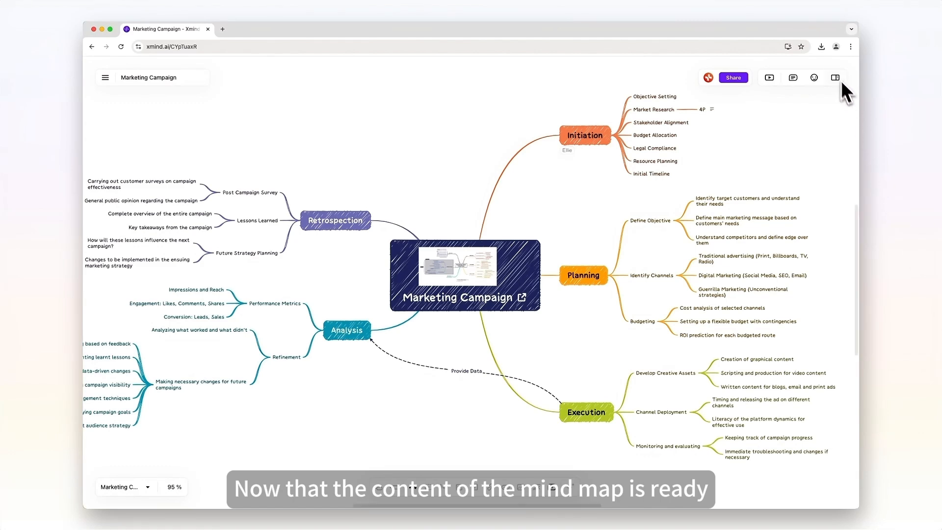
Try Logic Chart, Fishbone and Tree Table structures, then return to a Mind Map layout.
click(835, 77)
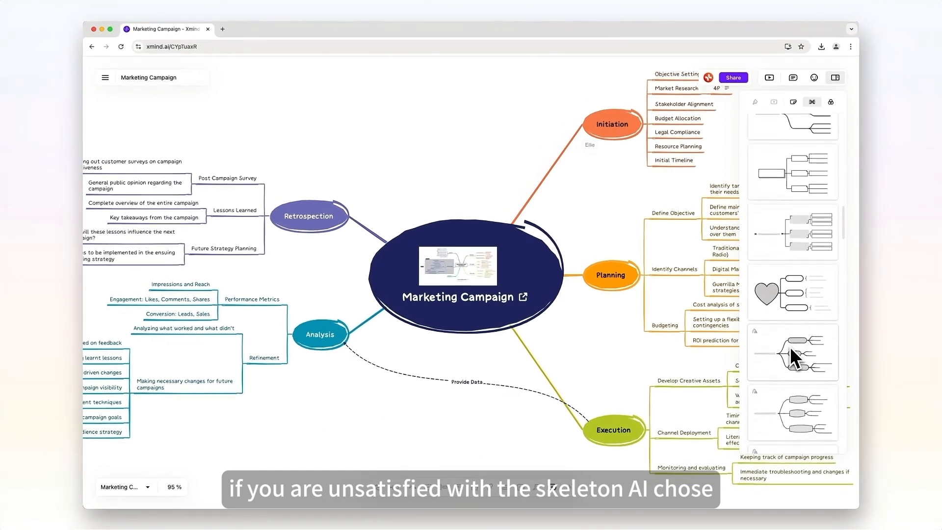
click(792, 253)
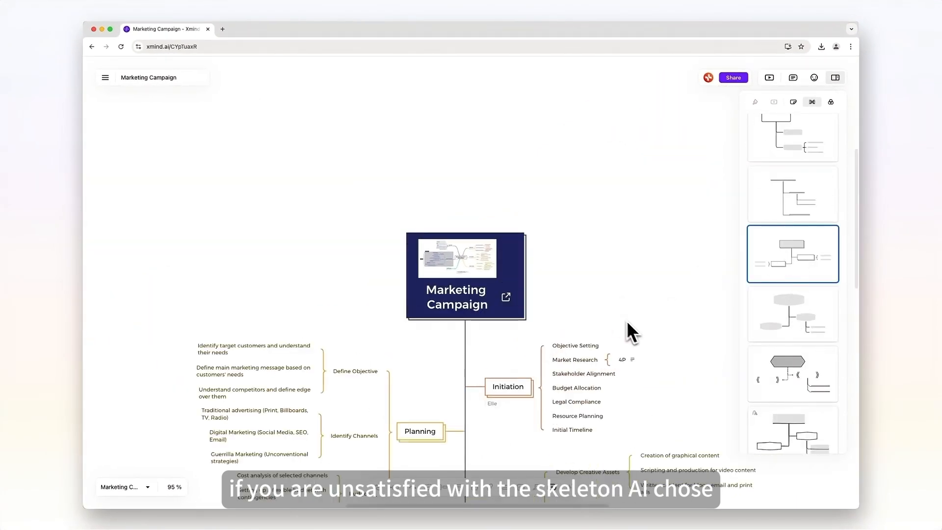
scroll(down, 3)
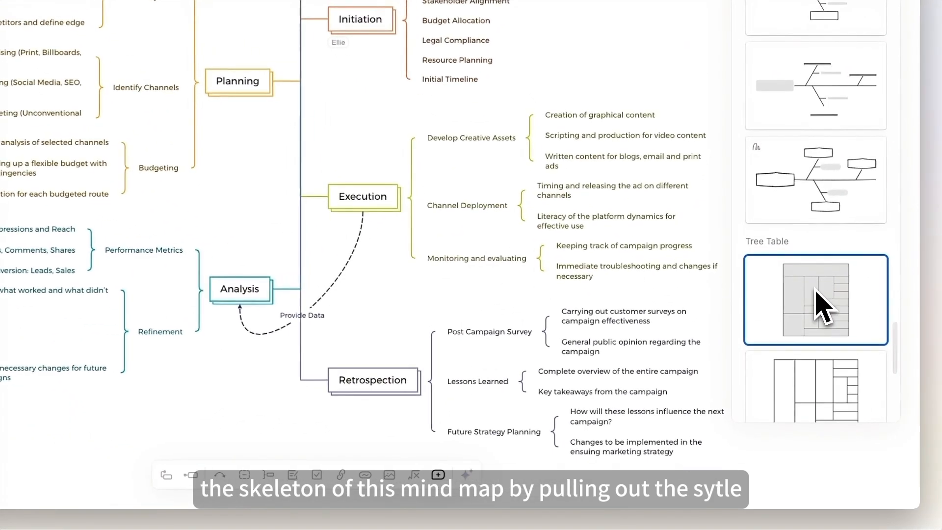
click(814, 299)
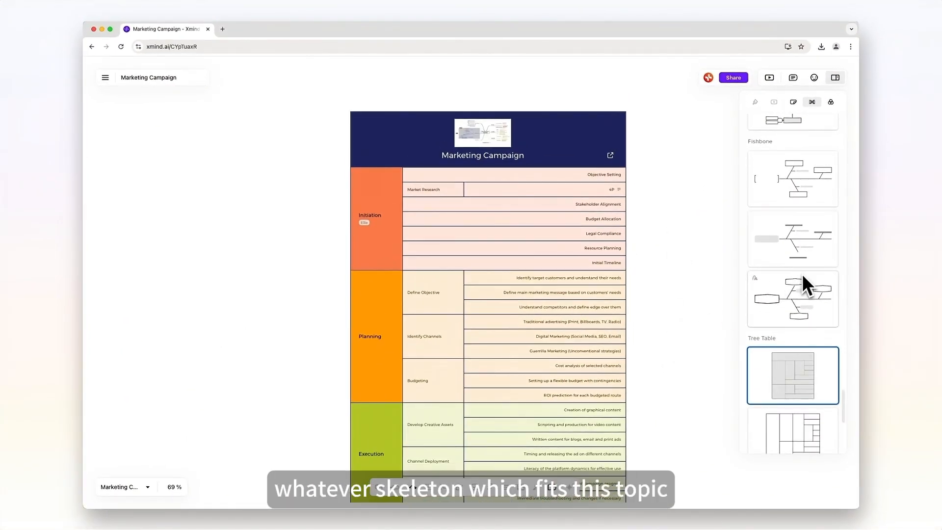
click(791, 162)
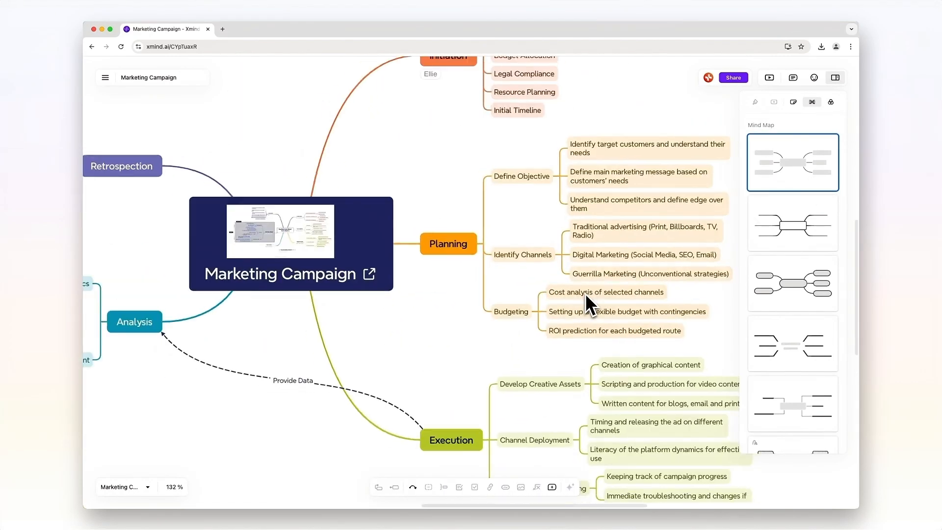
click(879, 176)
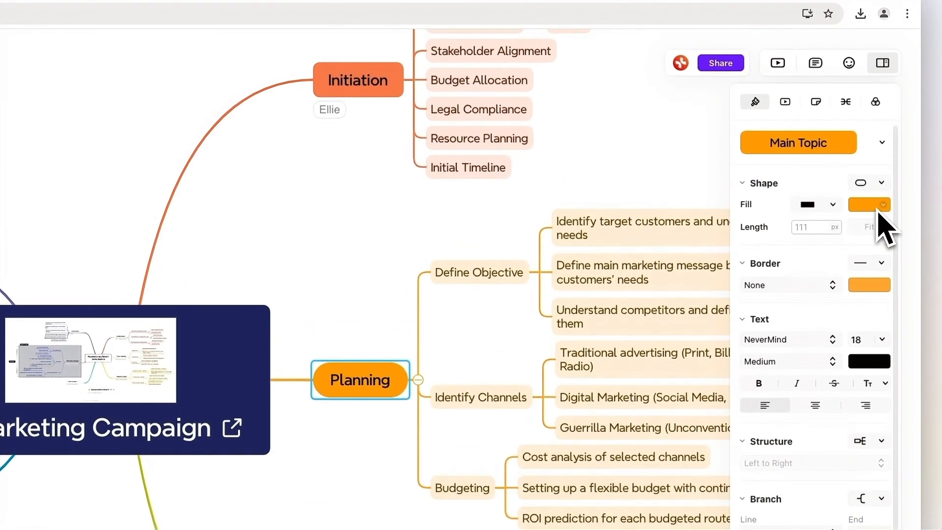
Fill the Planning topic with green and browse the marker library.
click(865, 204)
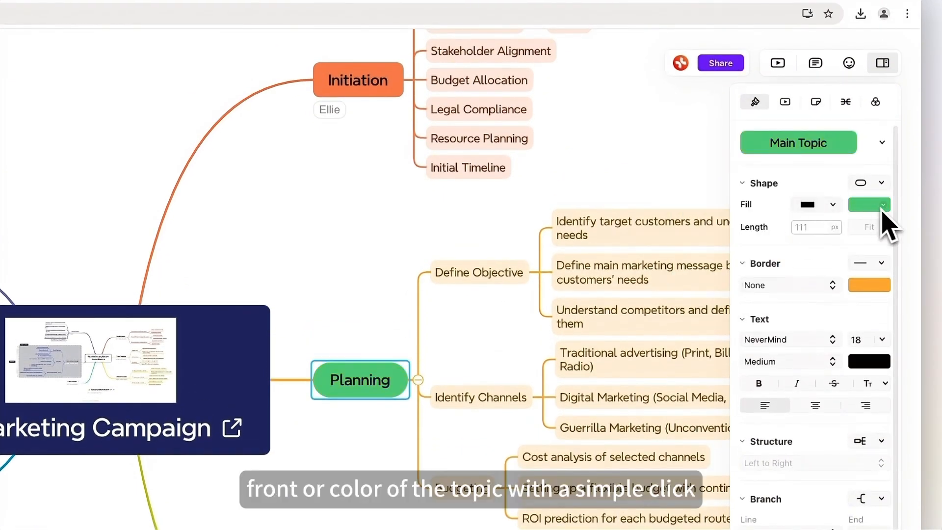
click(845, 101)
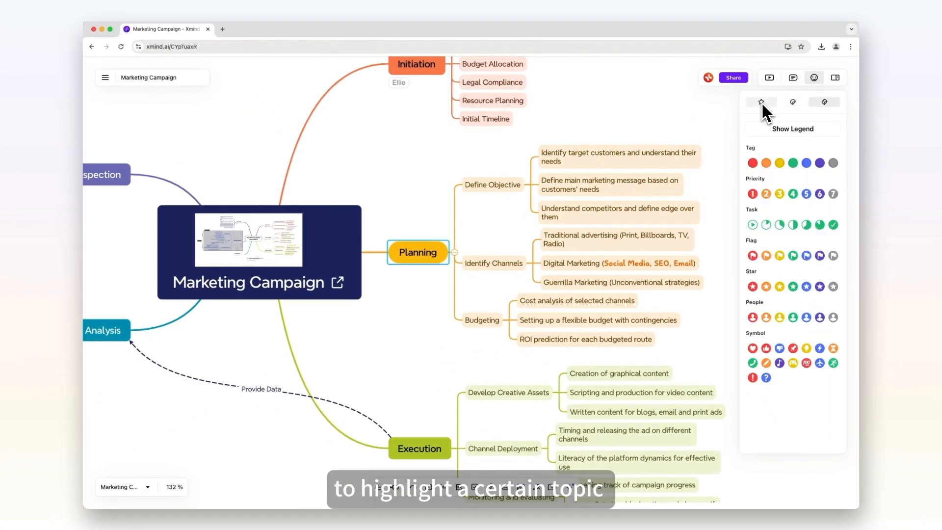
click(751, 286)
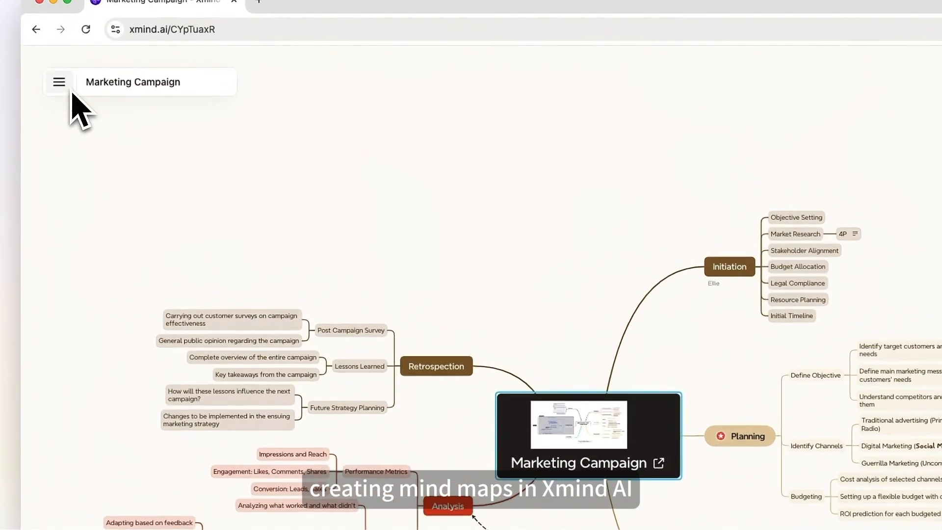
click(59, 83)
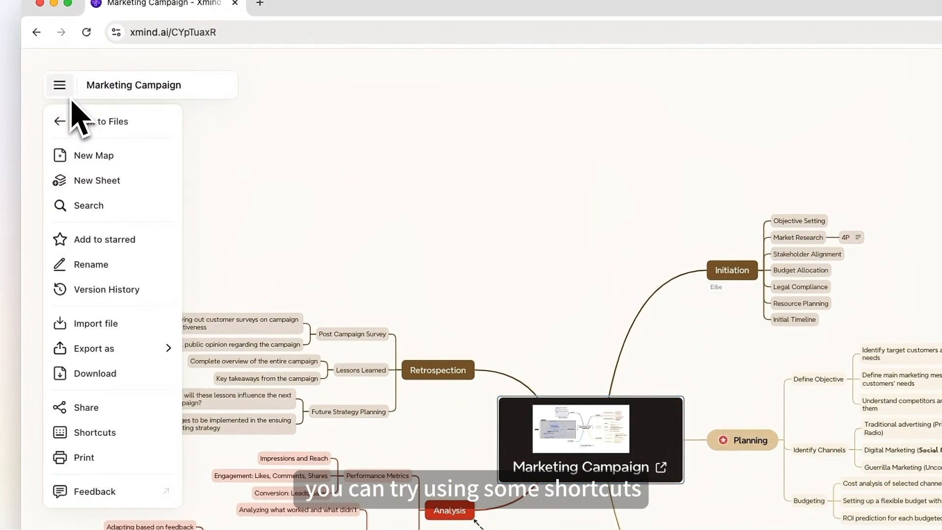
click(95, 432)
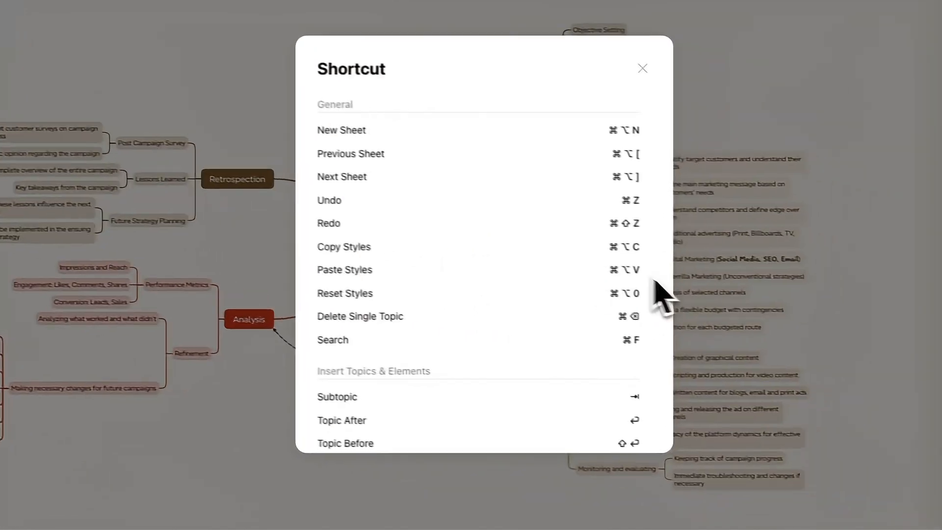
scroll(down, 3)
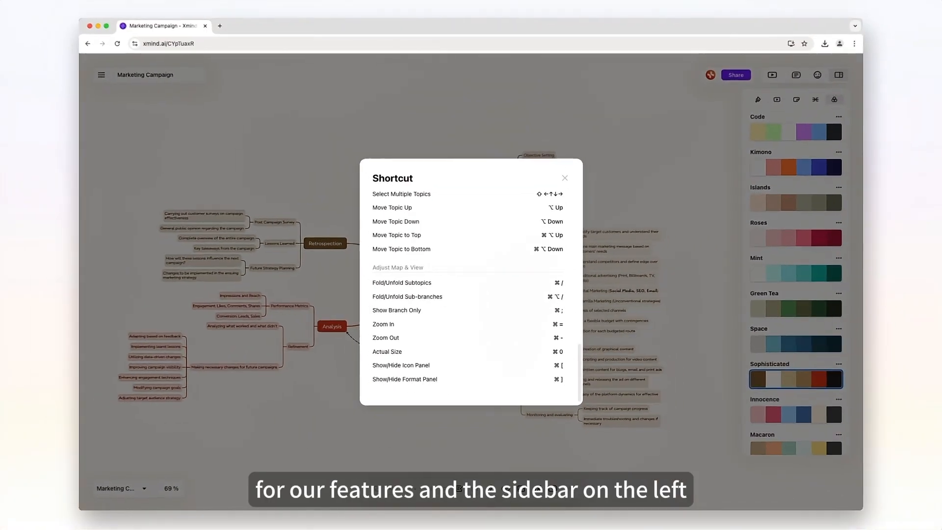
click(563, 178)
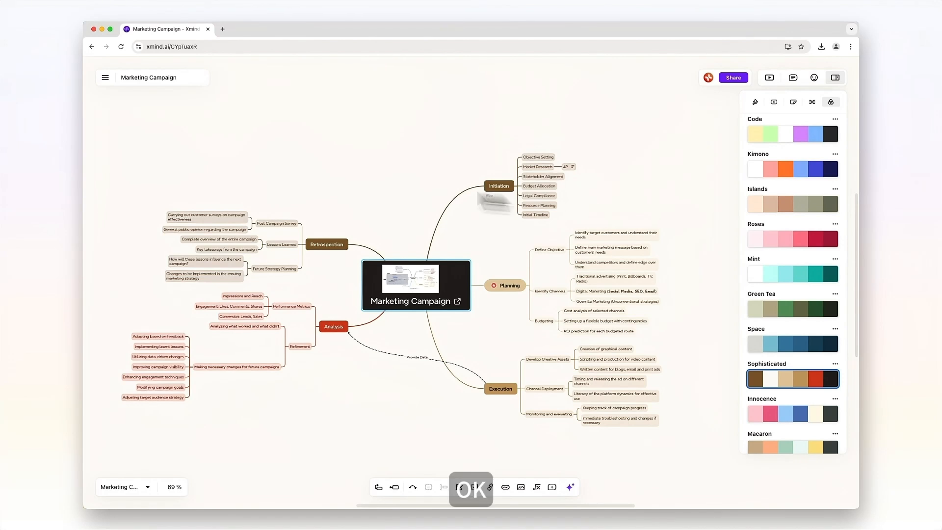
Export the current Marketing Campaign map as a JPEG at 100%.
click(105, 77)
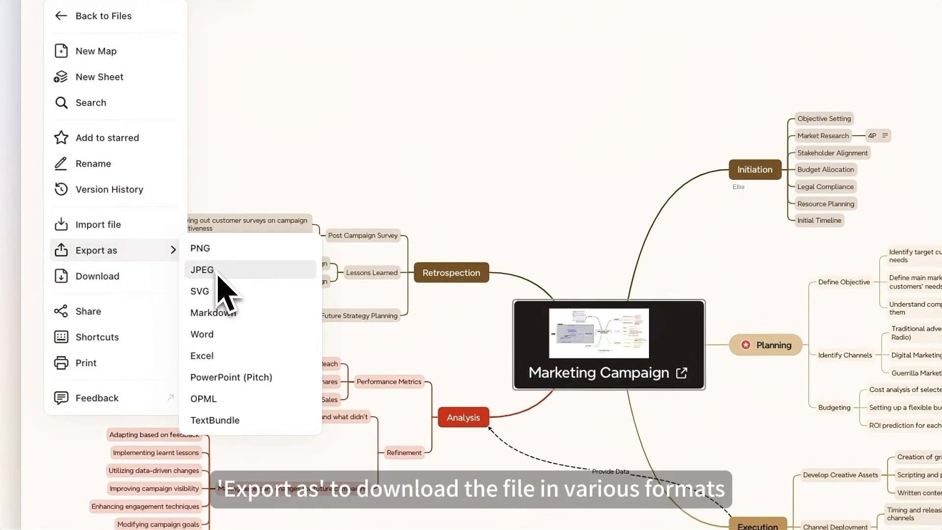
click(201, 269)
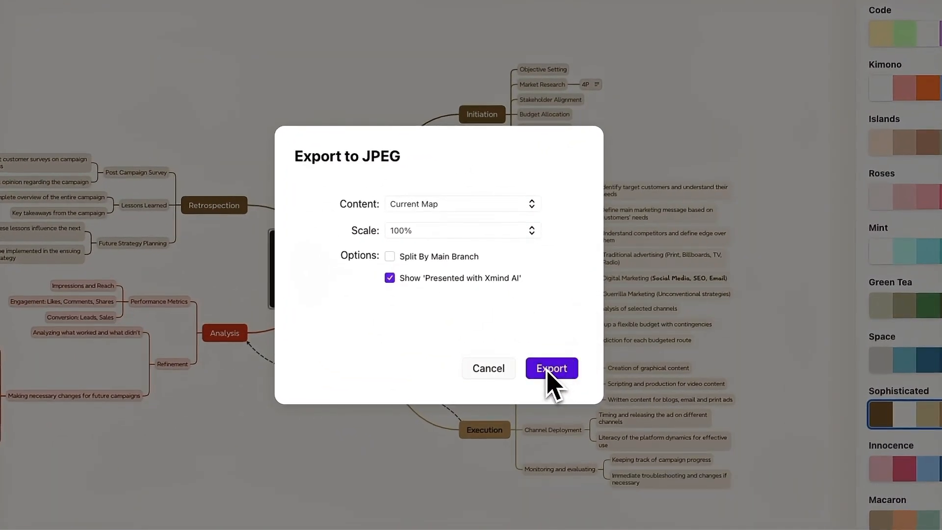
click(549, 367)
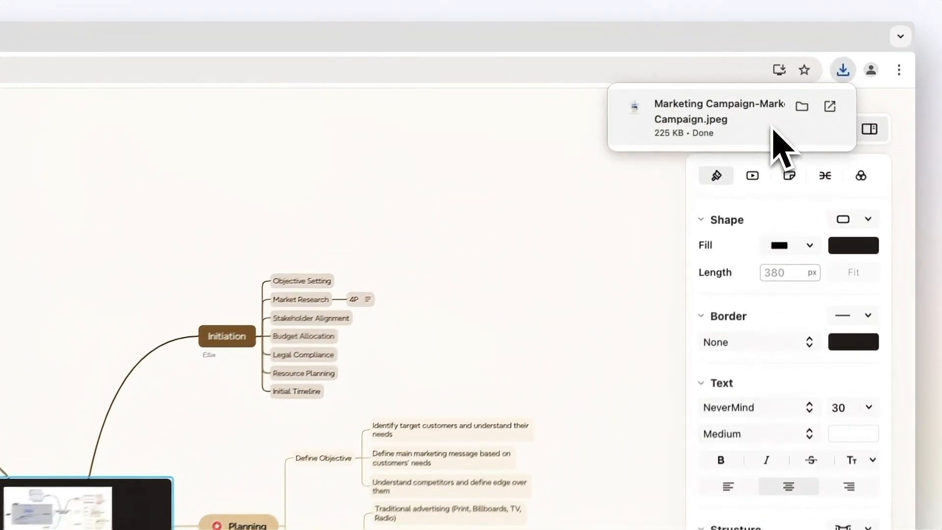
click(64, 36)
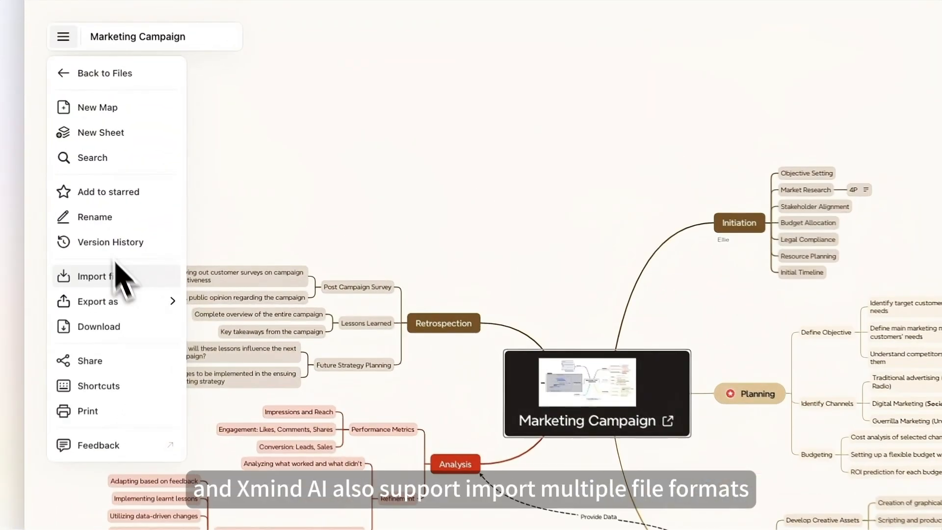
Import the Marketing Plan Timeline .xmind file as a new map, then return to Marketing Campaign.
click(96, 276)
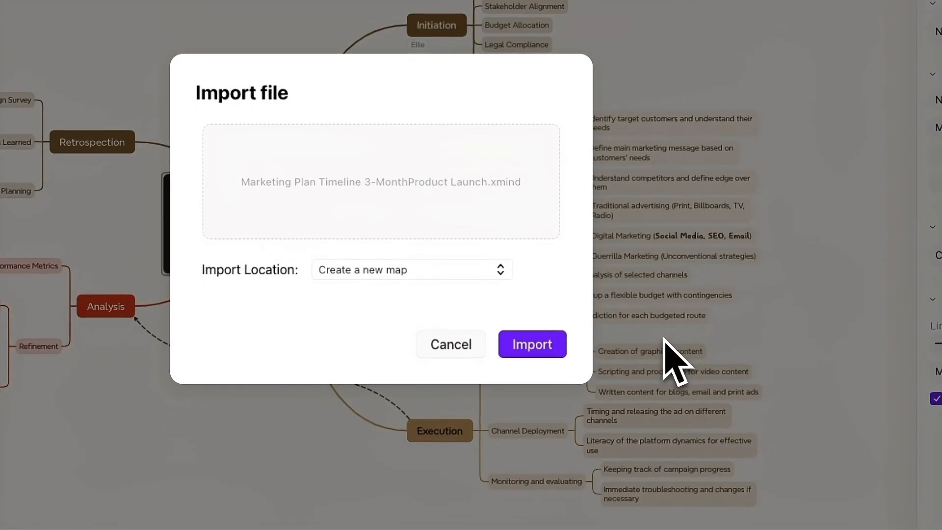
click(531, 345)
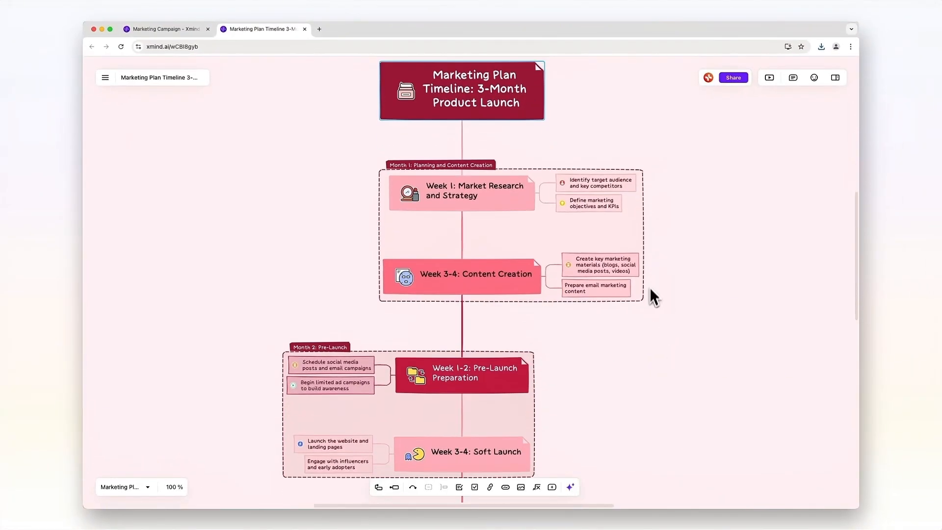
scroll(down, 3)
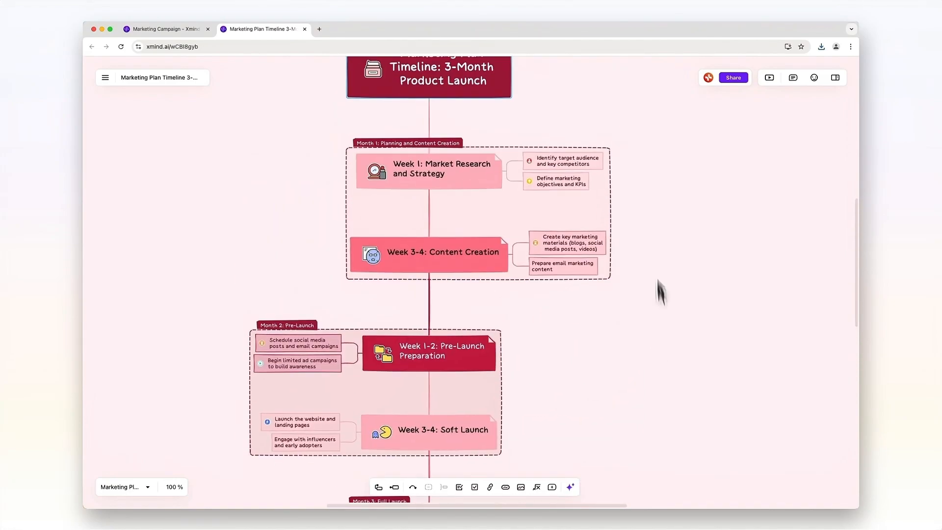
click(165, 29)
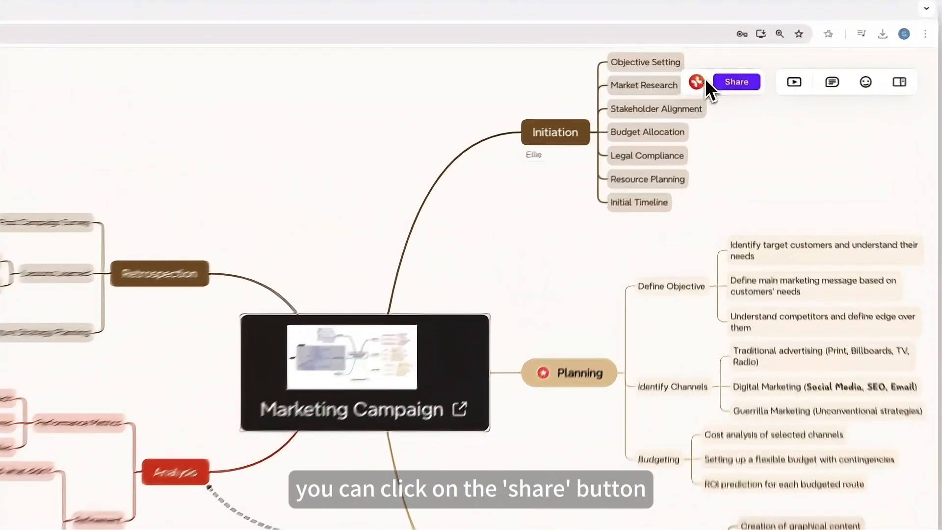
click(735, 81)
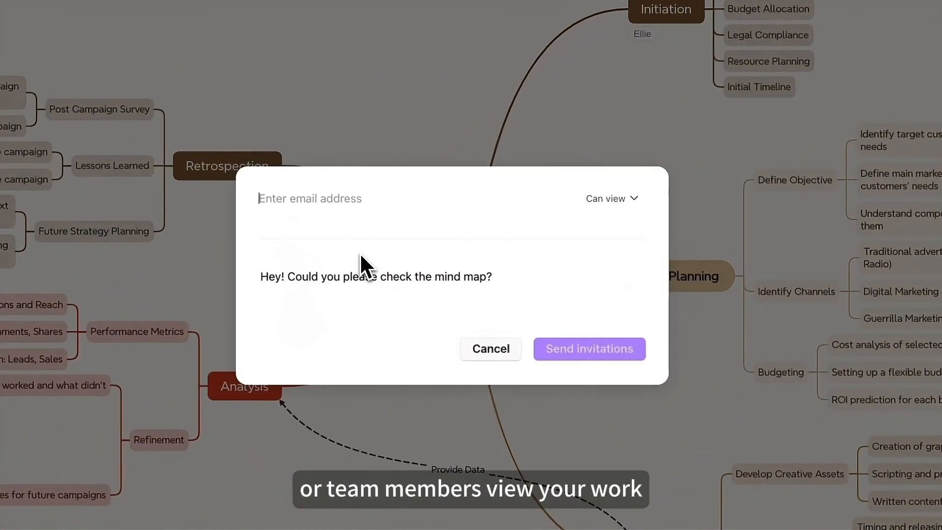
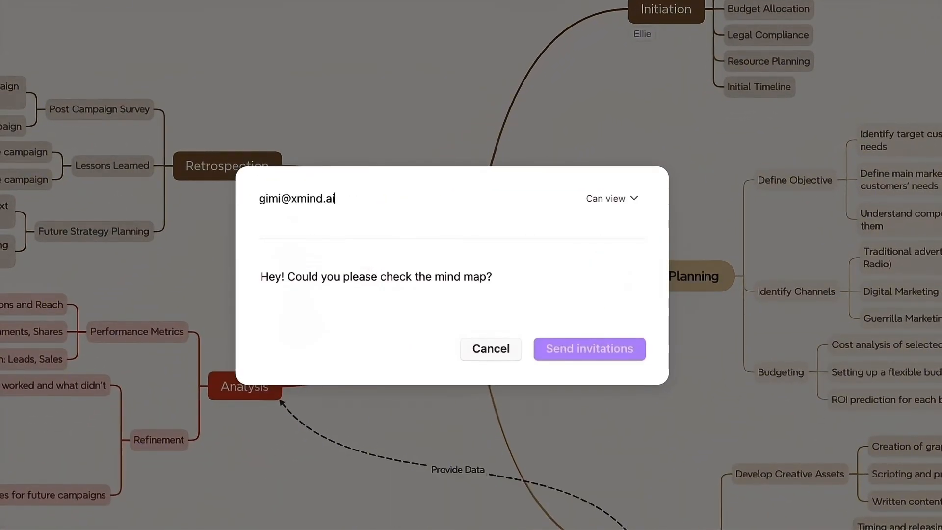
click(610, 198)
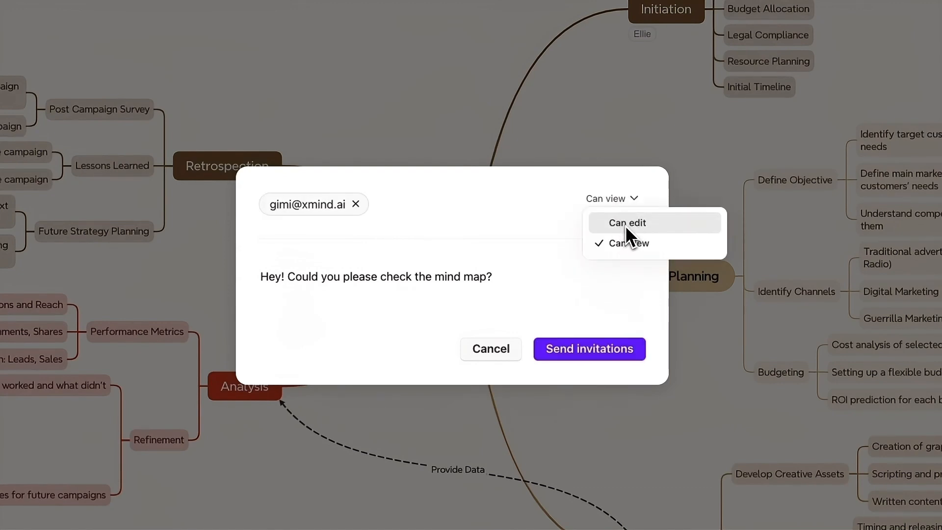
click(589, 348)
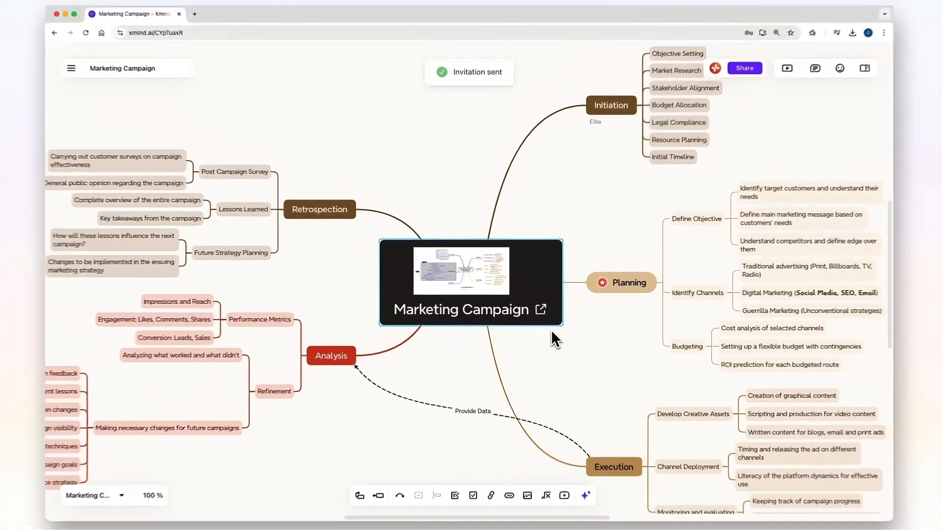
click(744, 67)
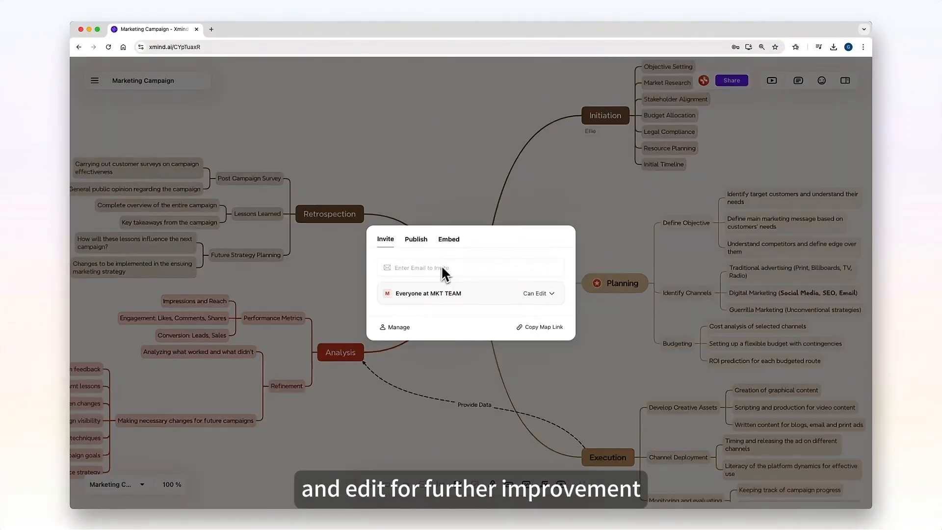
click(415, 238)
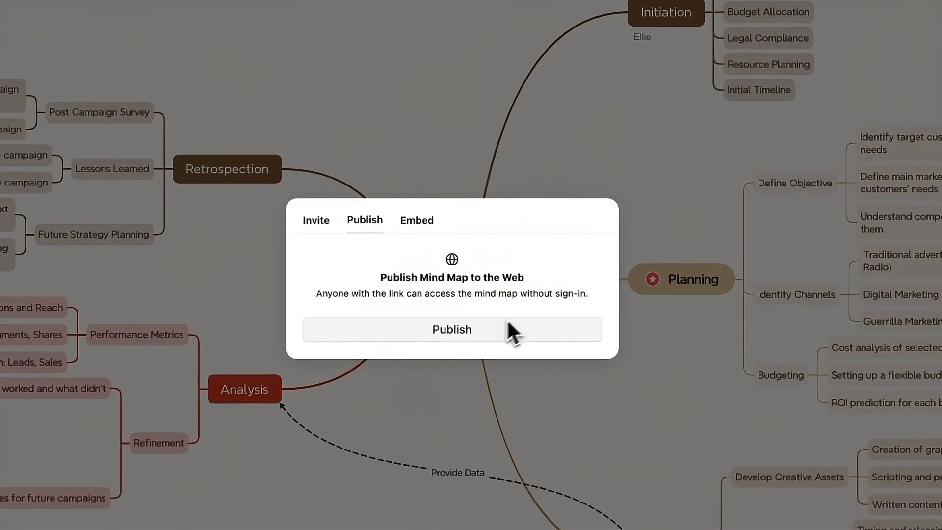
click(451, 329)
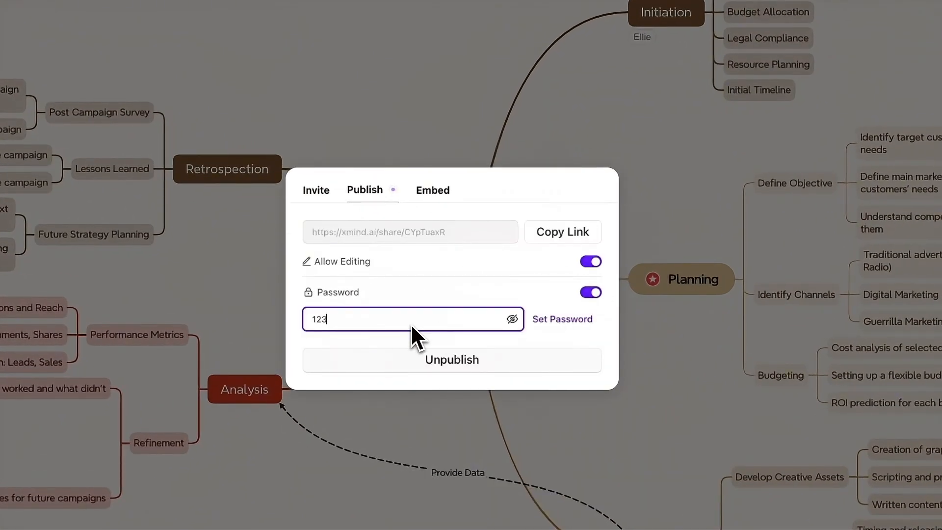
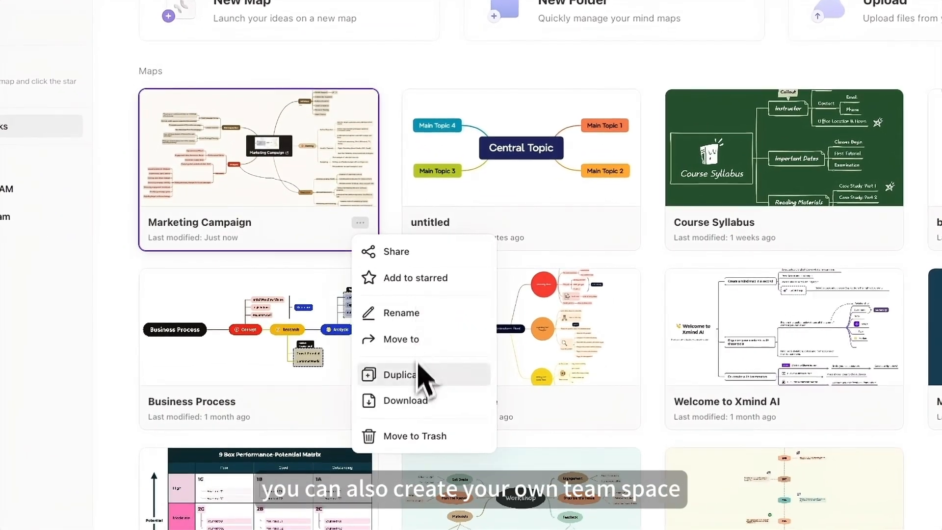
Move Marketing Campaign into the MKT TEAM Marketing Plan folder and open that space.
click(400, 339)
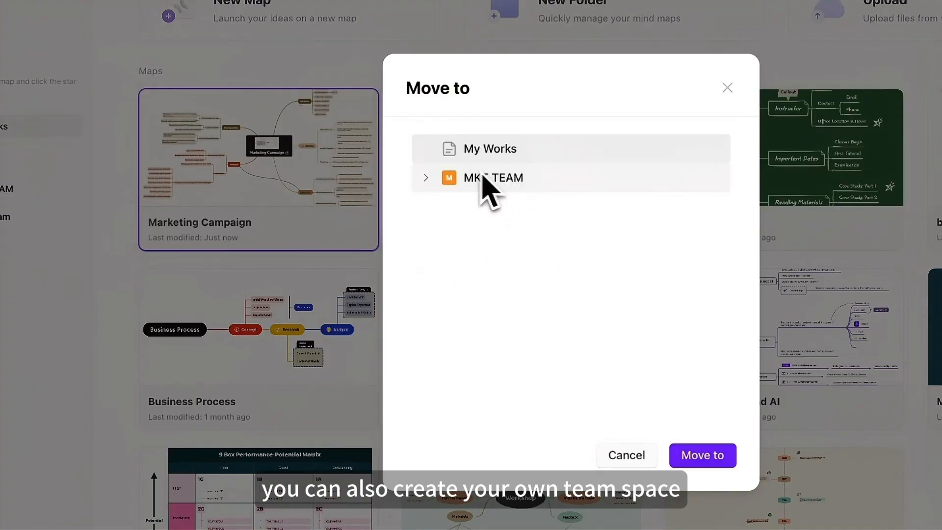
click(426, 178)
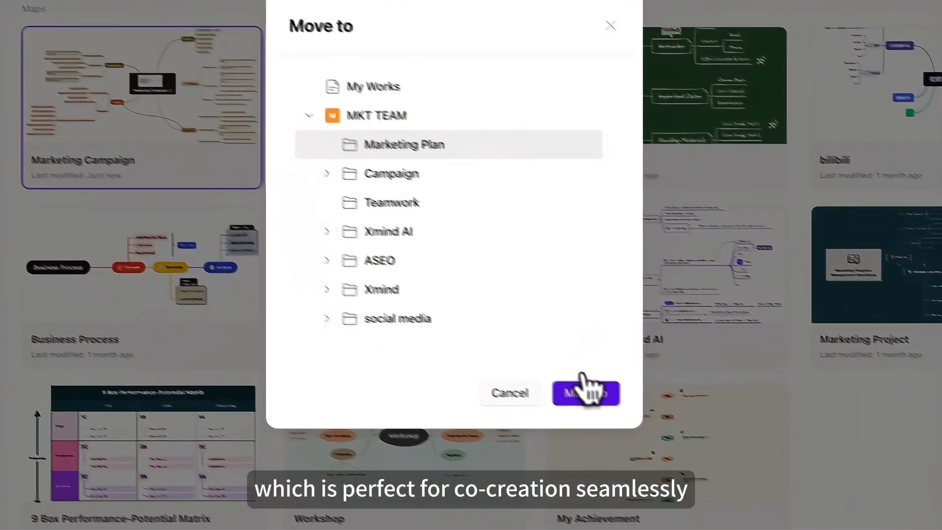
click(584, 393)
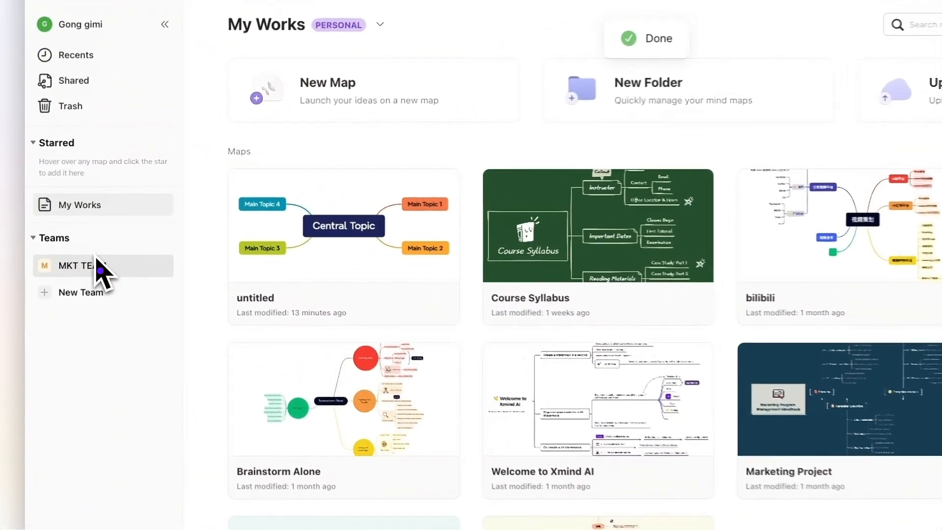
click(81, 269)
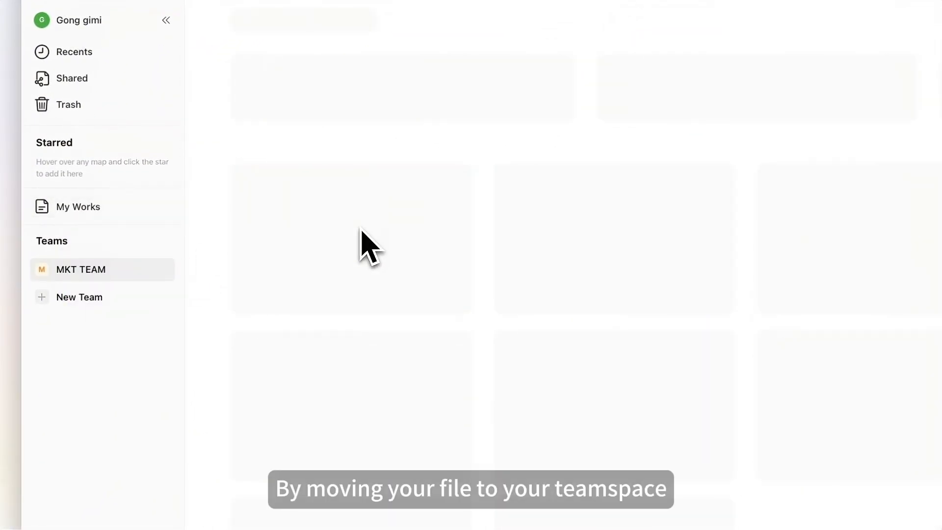